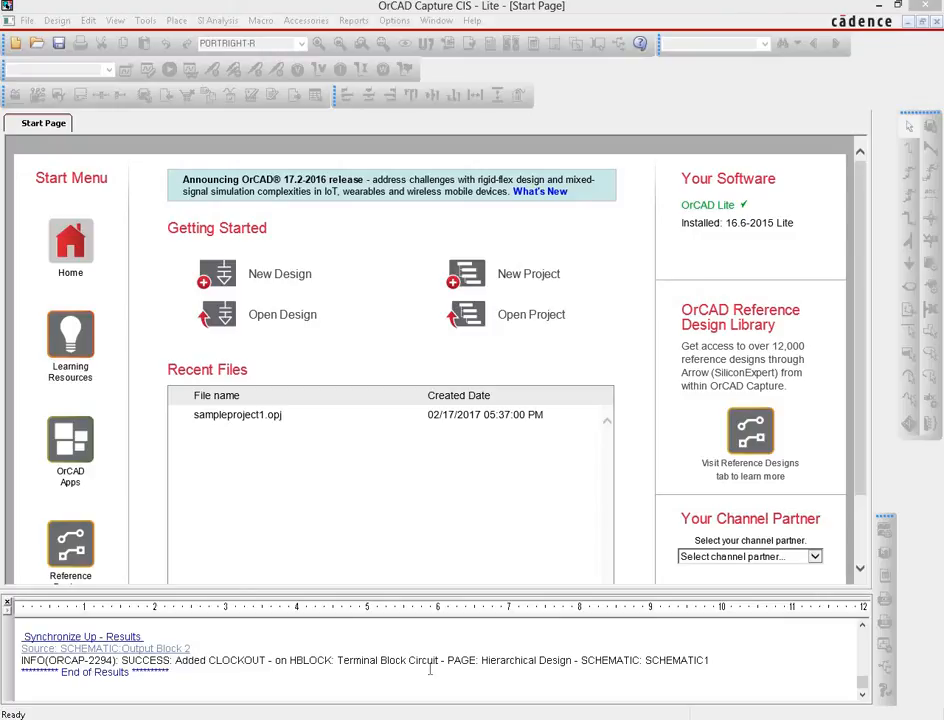
pyautogui.moveTo(396, 276)
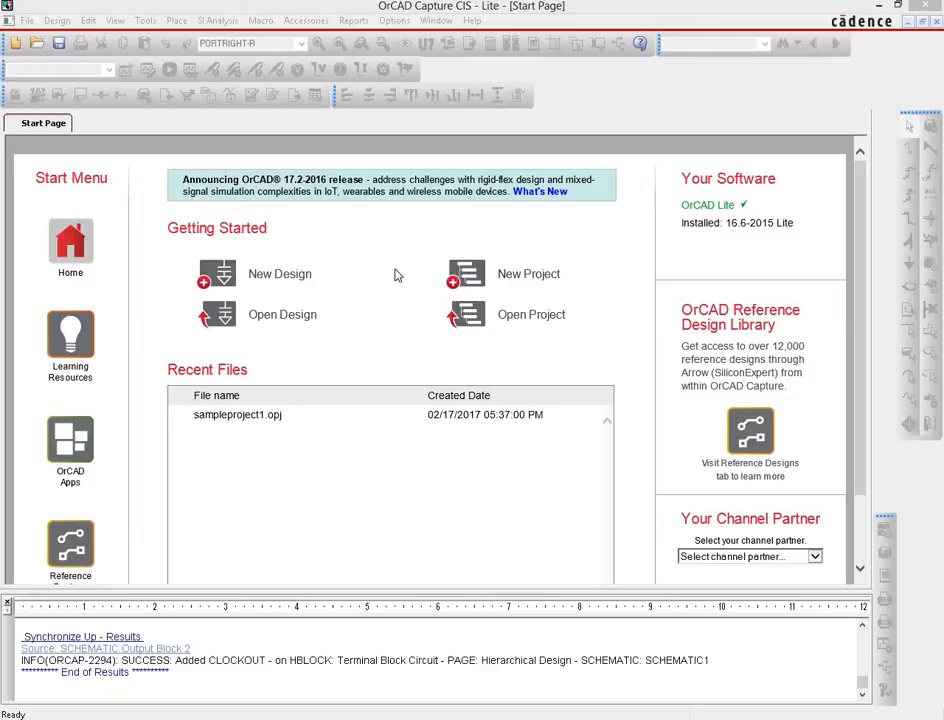
pyautogui.moveTo(156, 304)
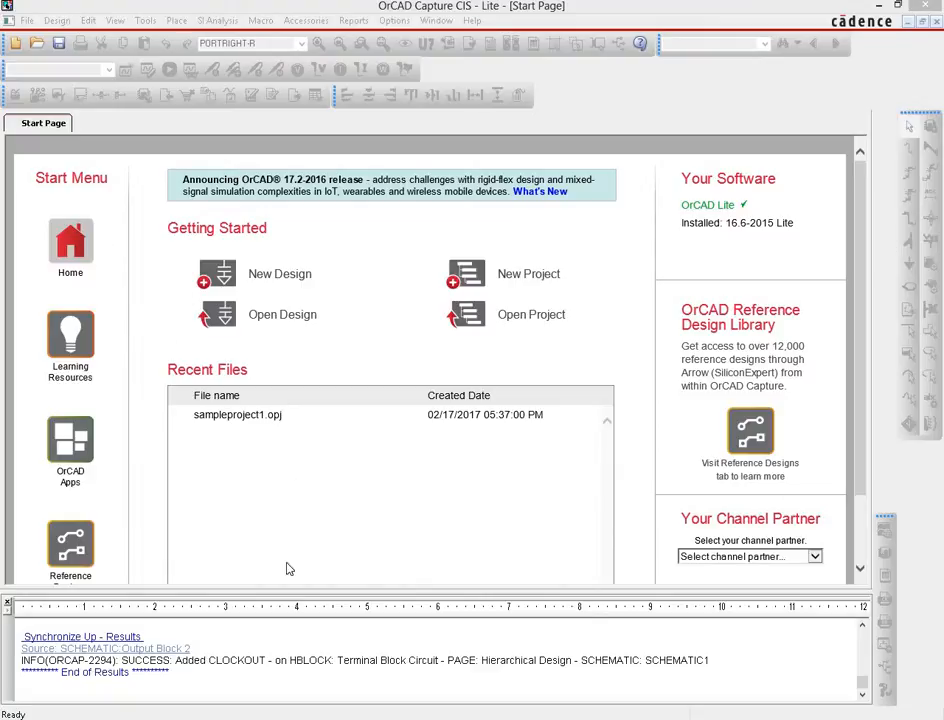
pyautogui.moveTo(644, 164)
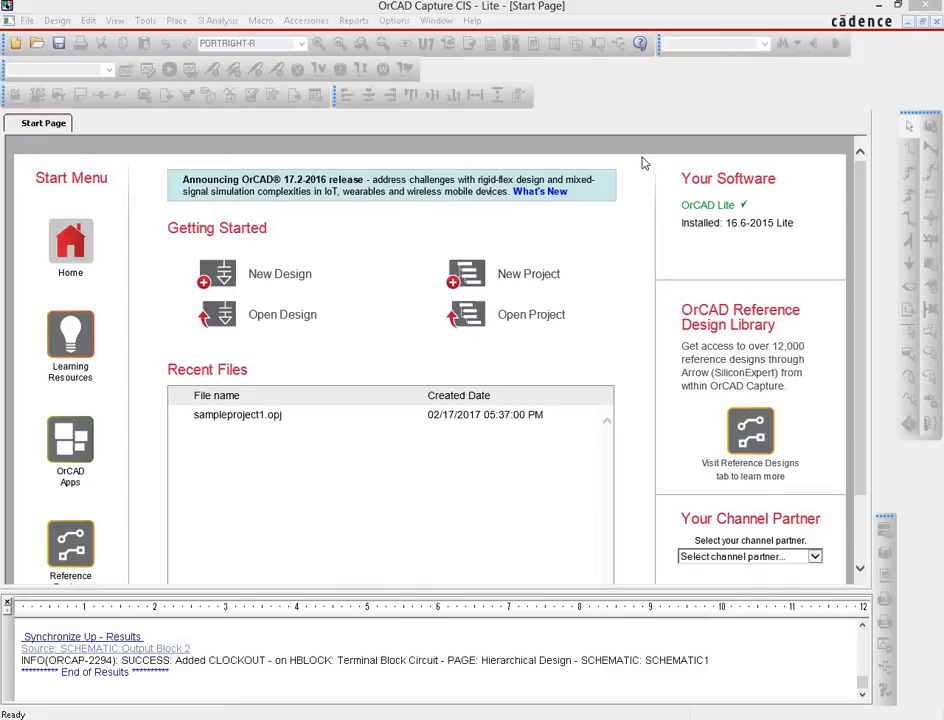
pyautogui.moveTo(520, 378)
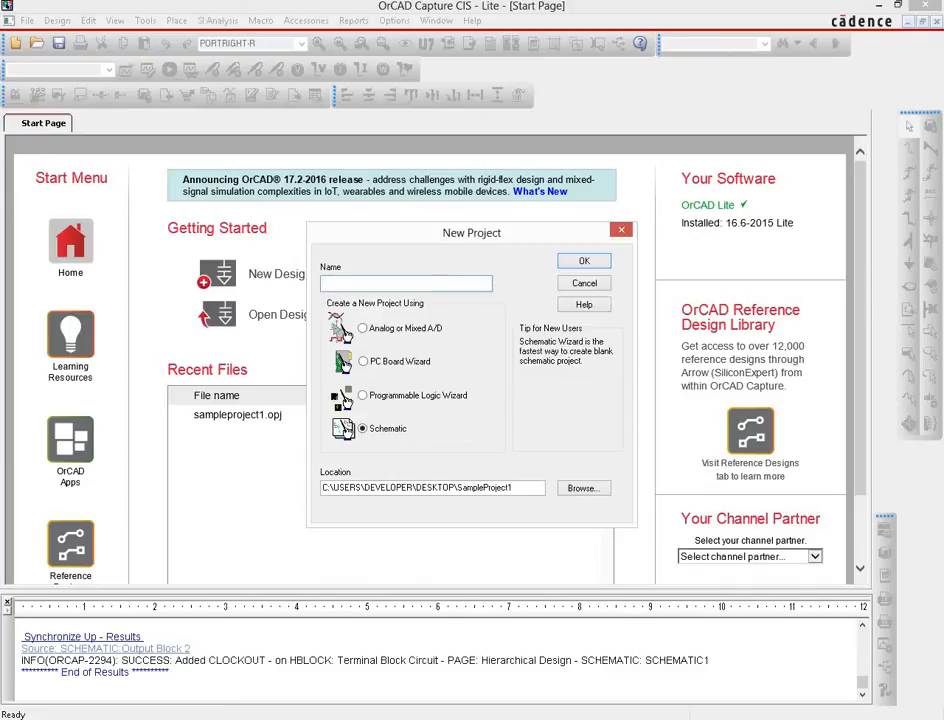
# Name the new project SampleProject and keep its type as a Schematic design
pyautogui.write('SampleProject')
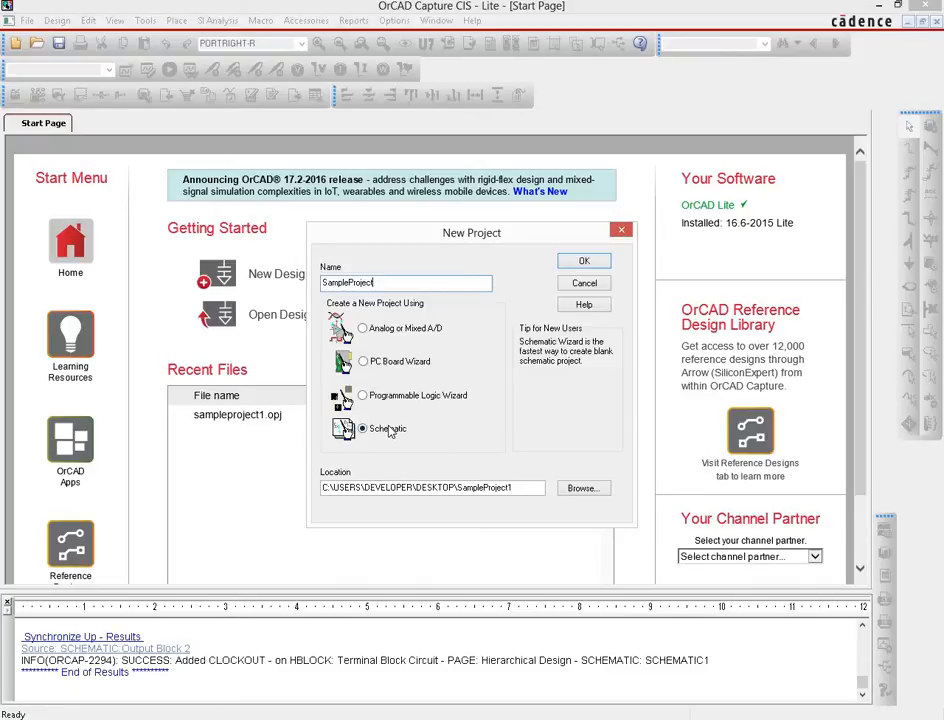
pyautogui.click(584, 488)
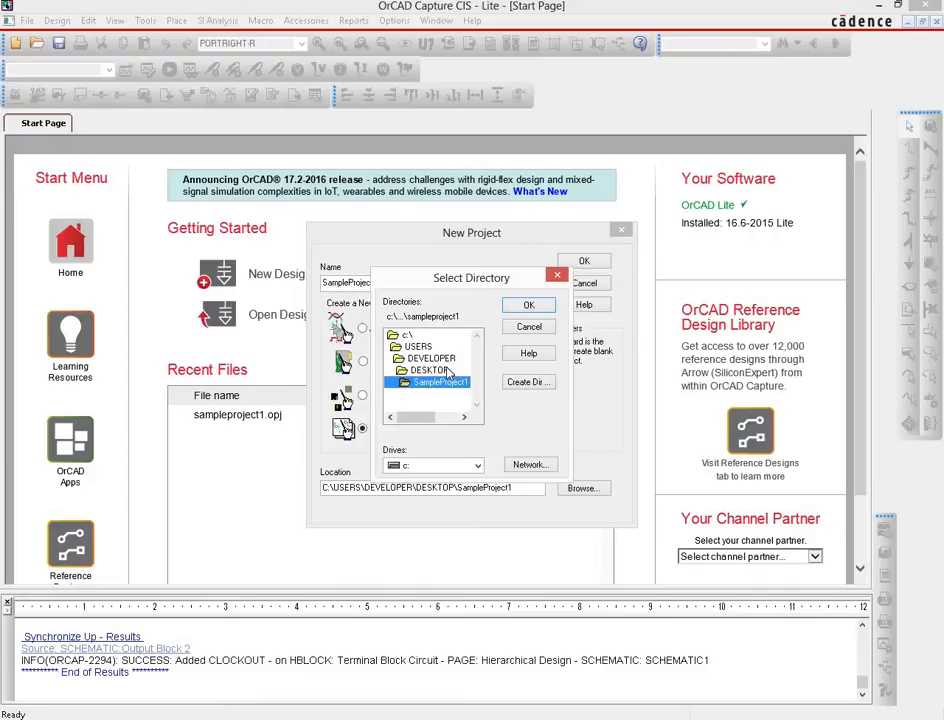
# Create a SampleProject folder on the DESKTOP and accept it as the project location
pyautogui.click(430, 370)
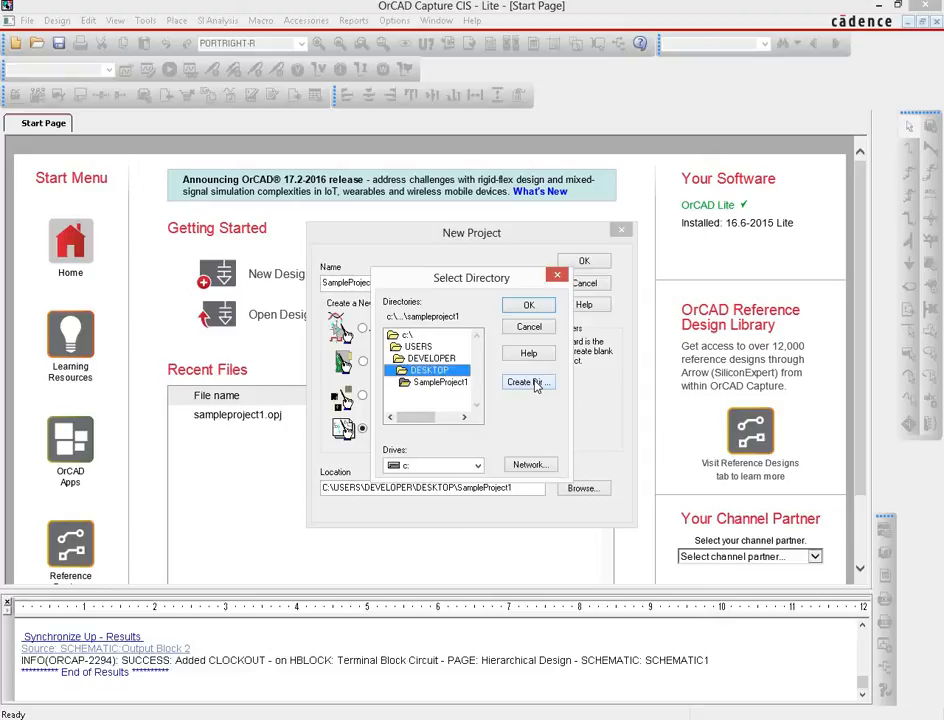
pyautogui.click(524, 382)
pyautogui.write('SampleProject')
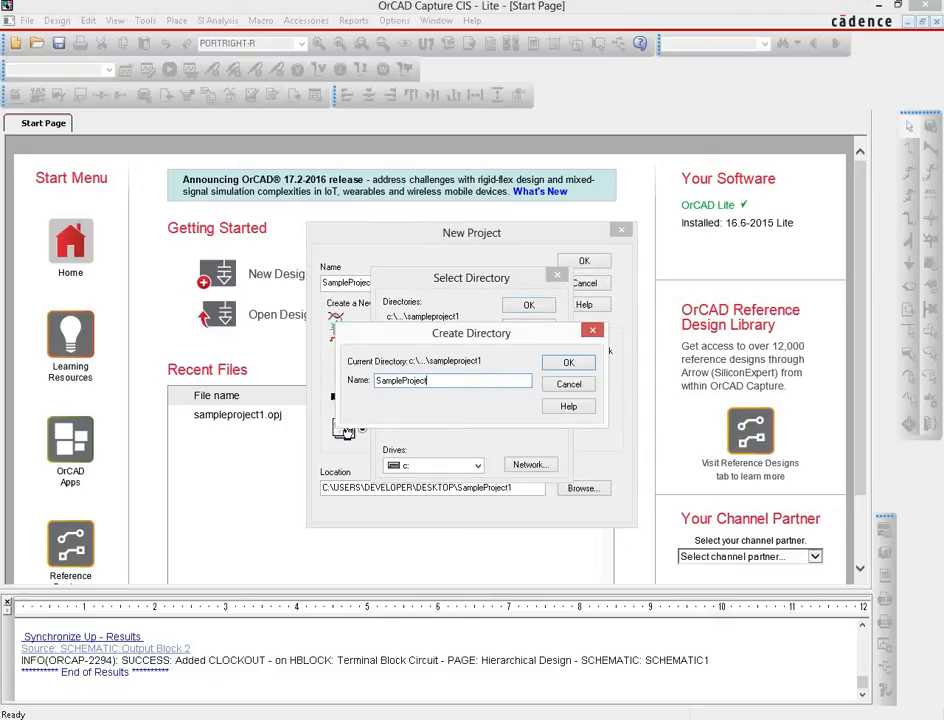
pyautogui.click(568, 362)
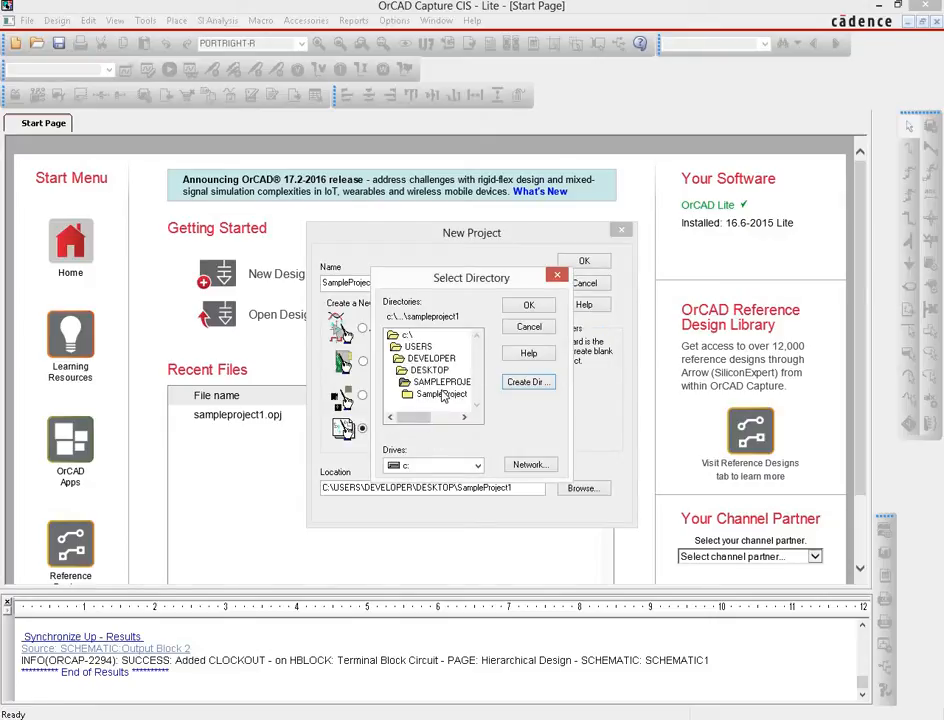
pyautogui.click(528, 304)
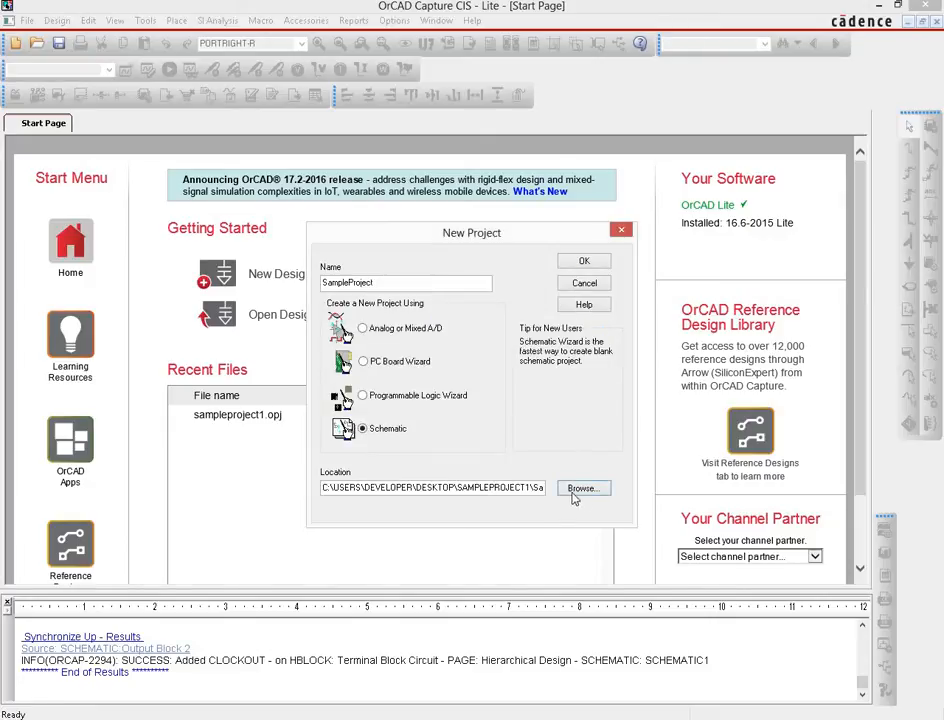
pyautogui.moveTo(504, 500)
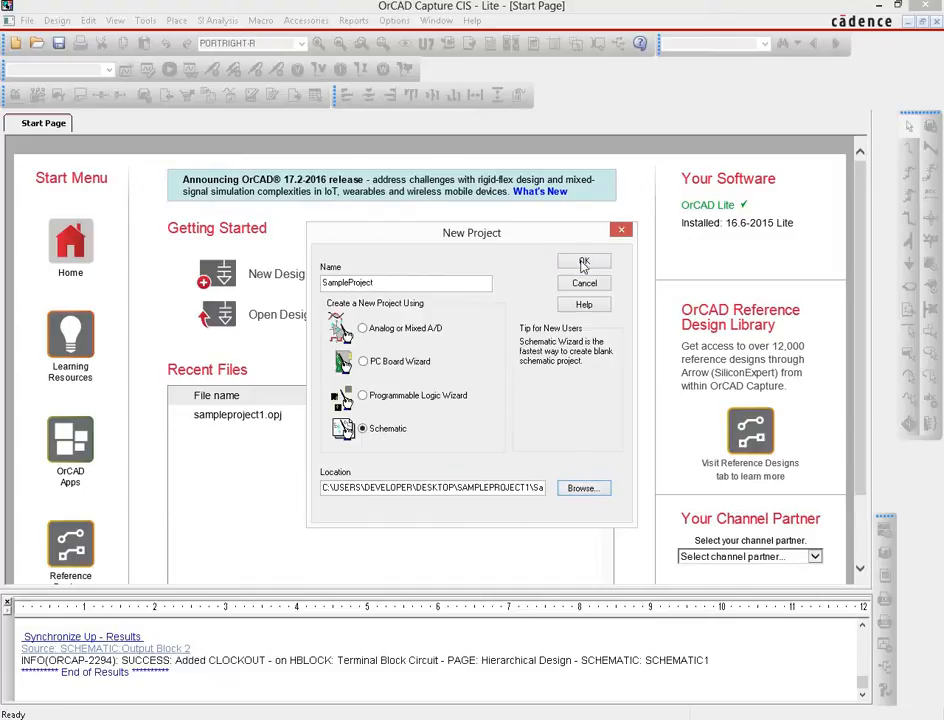
# Create the SampleProject schematic project and show its design file overview
pyautogui.click(584, 262)
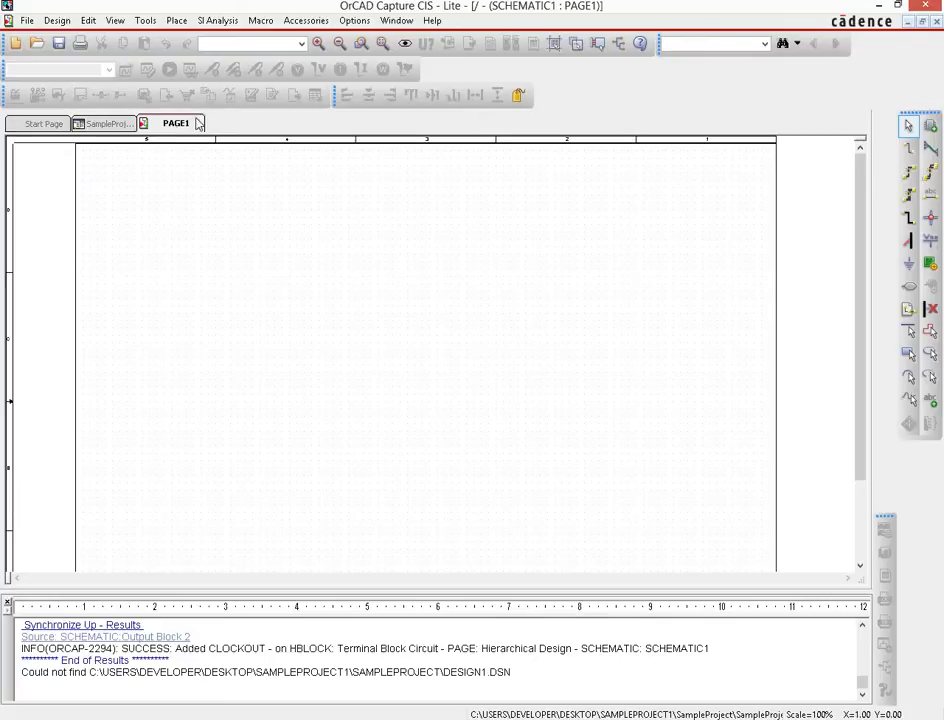
pyautogui.moveTo(204, 154)
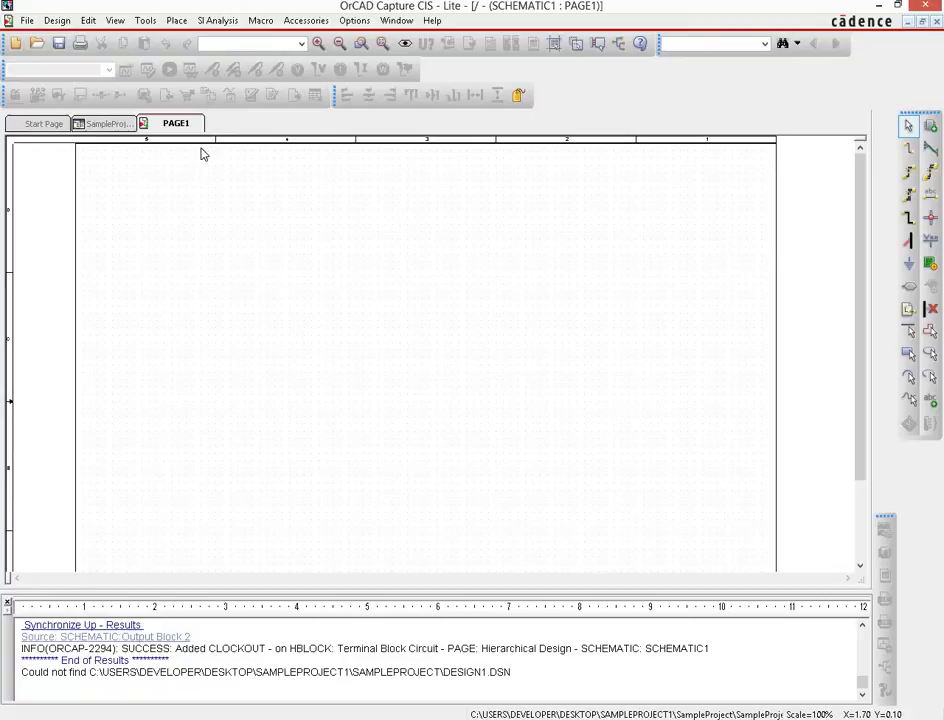
pyautogui.click(104, 124)
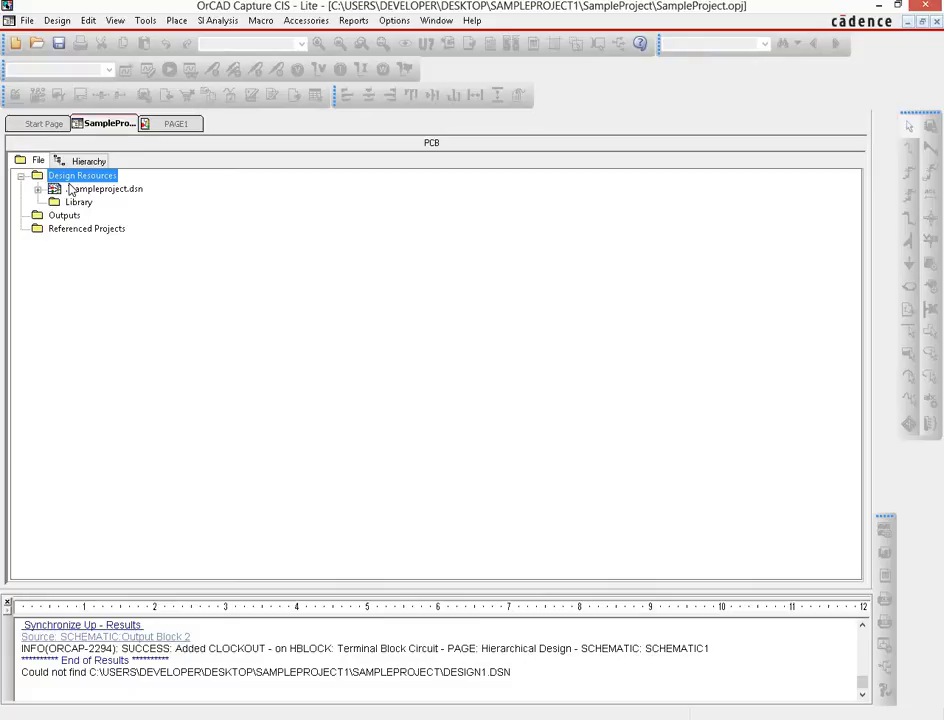
pyautogui.moveTo(104, 198)
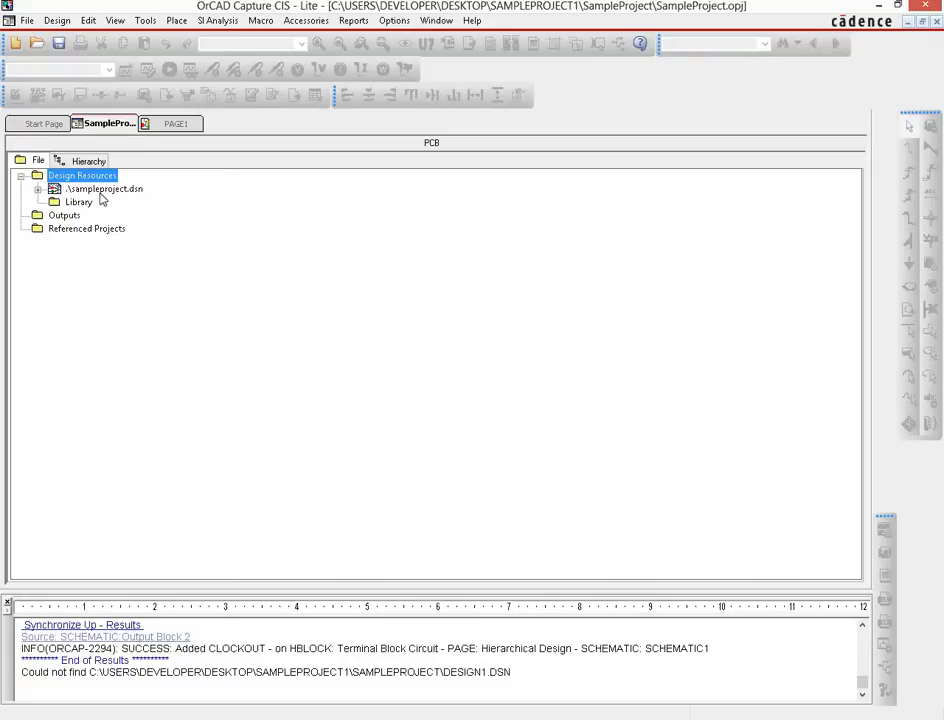
pyautogui.moveTo(128, 198)
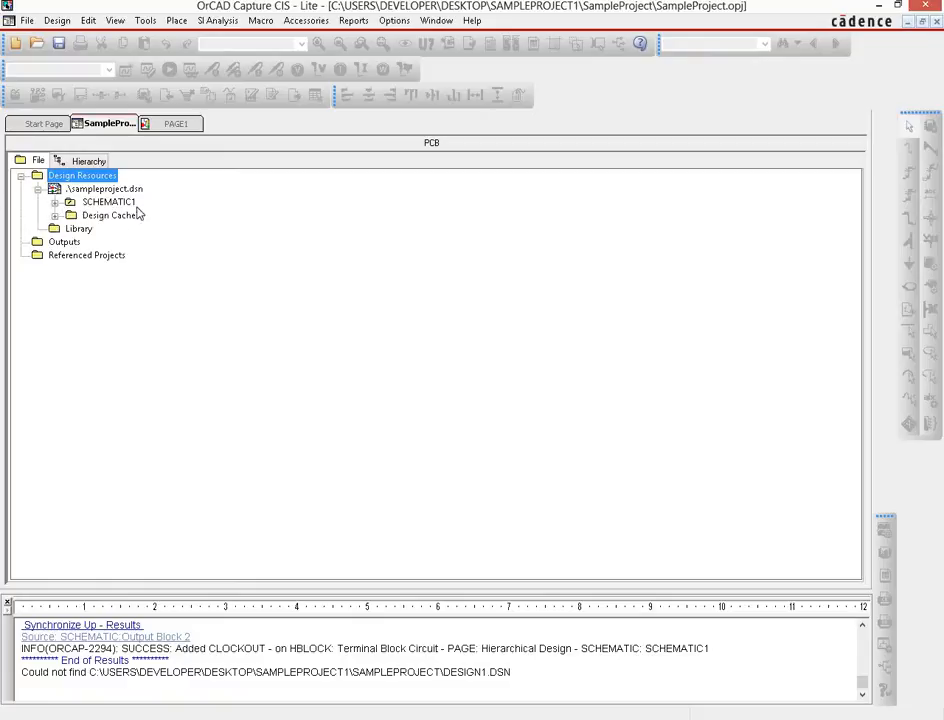
pyautogui.moveTo(118, 218)
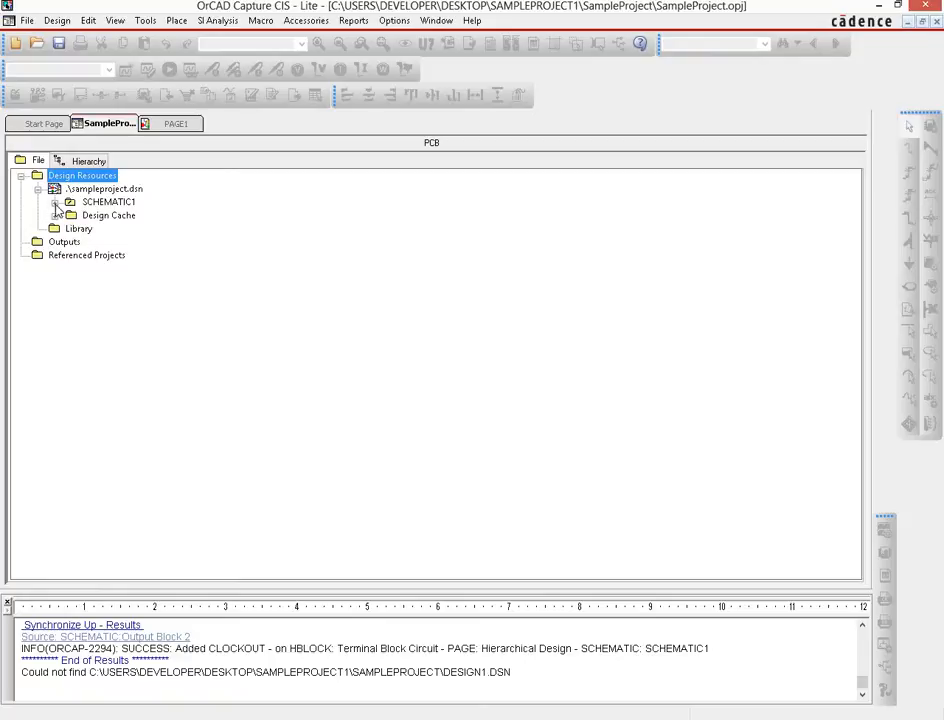
# Expand SCHEMATIC1 in the design tree and select its PAGE1
pyautogui.click(56, 200)
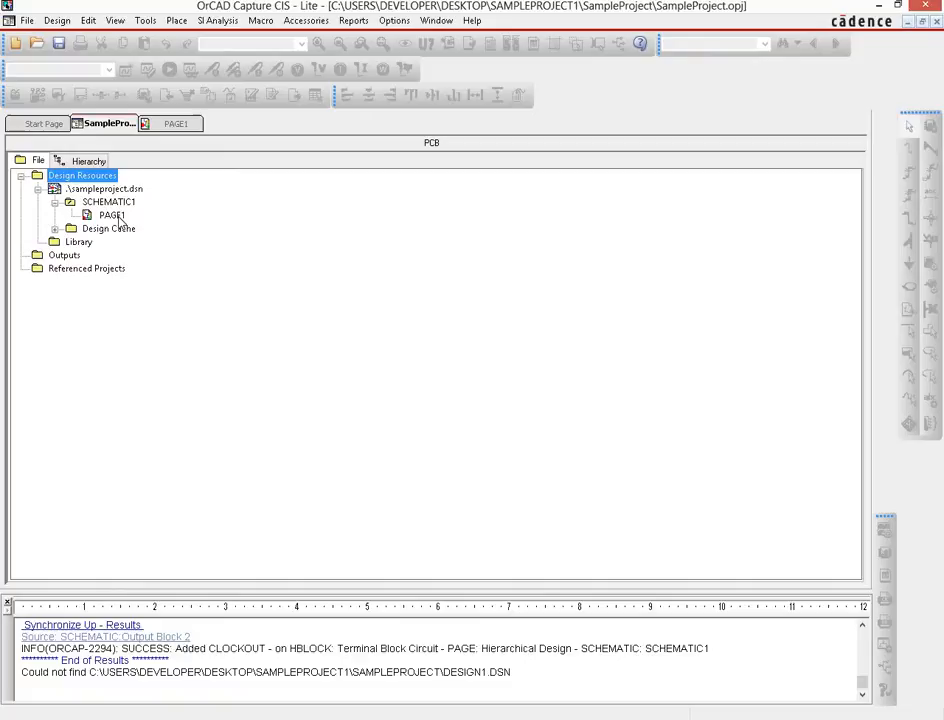
pyautogui.click(112, 216)
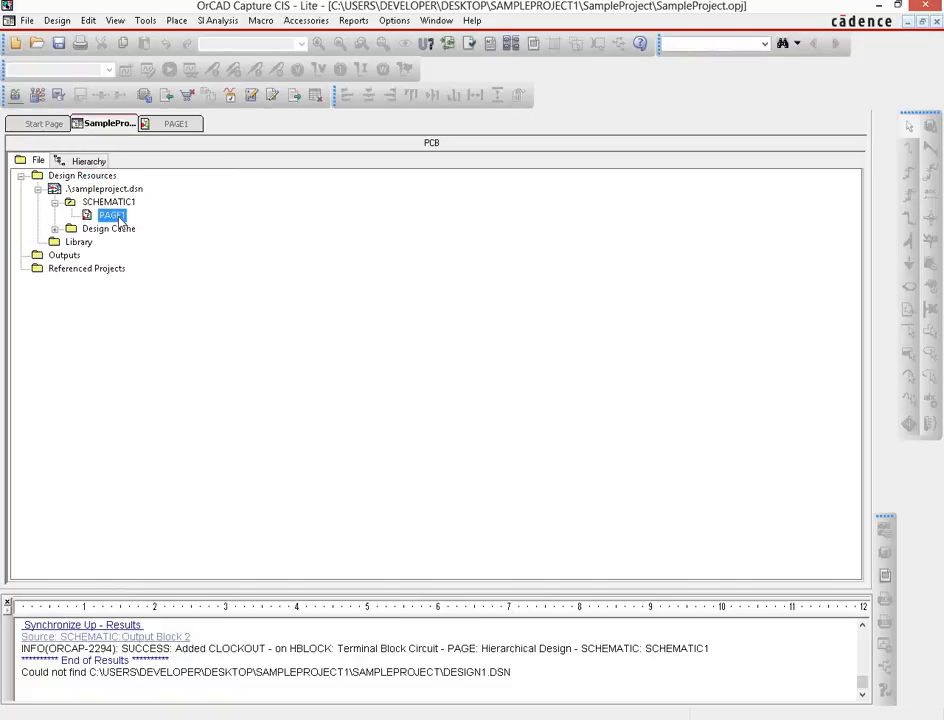
# Open PAGE1 as a blank schematic page, then return to the SampleProject design tree
pyautogui.doubleClick(112, 216)
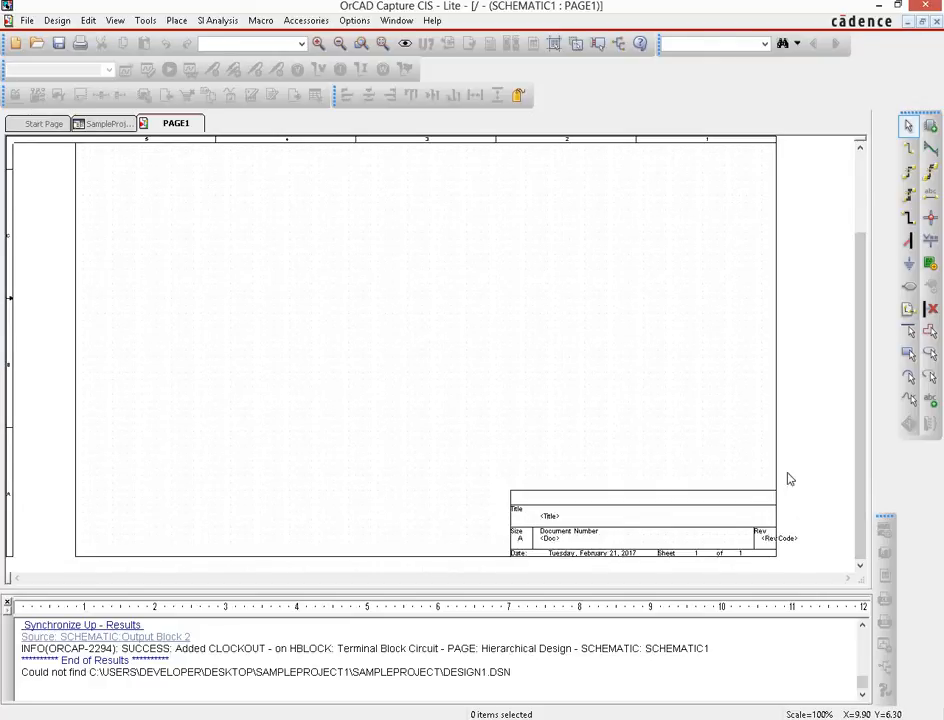
pyautogui.moveTo(540, 500)
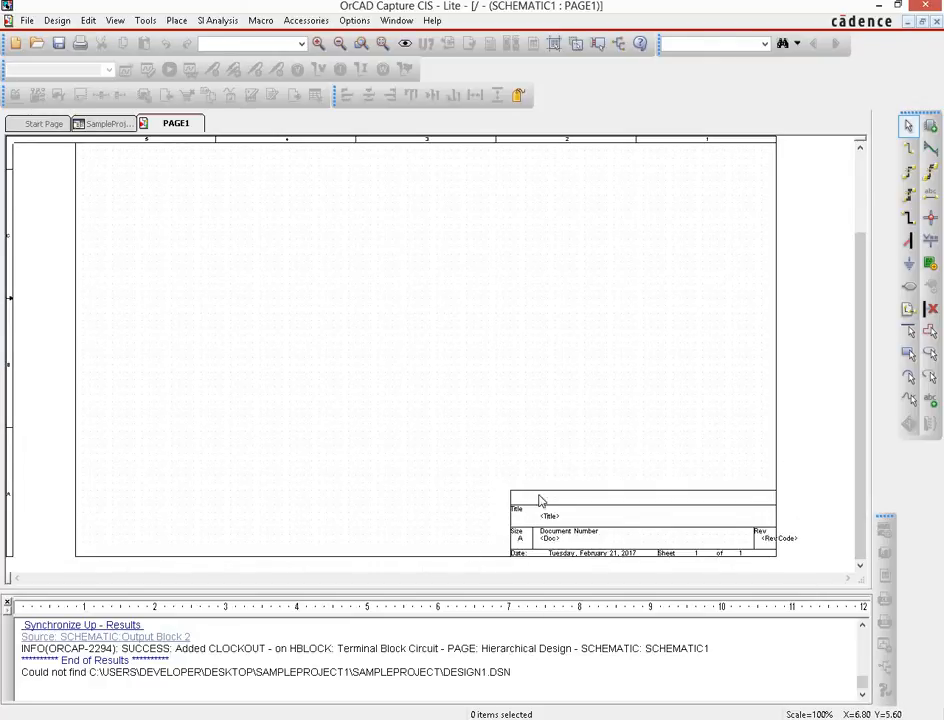
pyautogui.moveTo(558, 520)
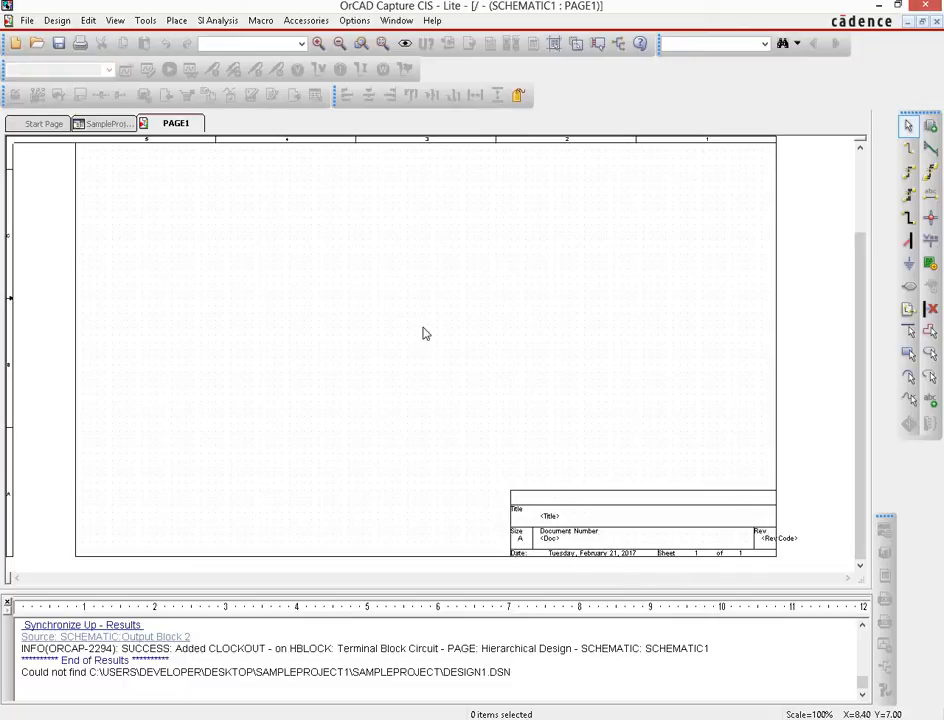
pyautogui.moveTo(176, 124)
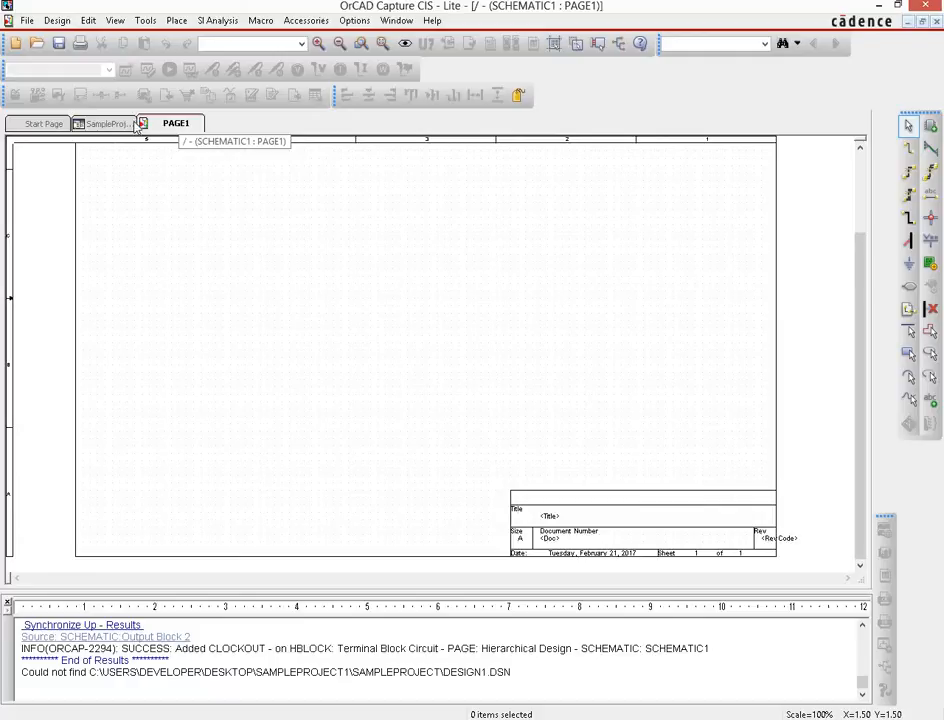
pyautogui.moveTo(104, 124)
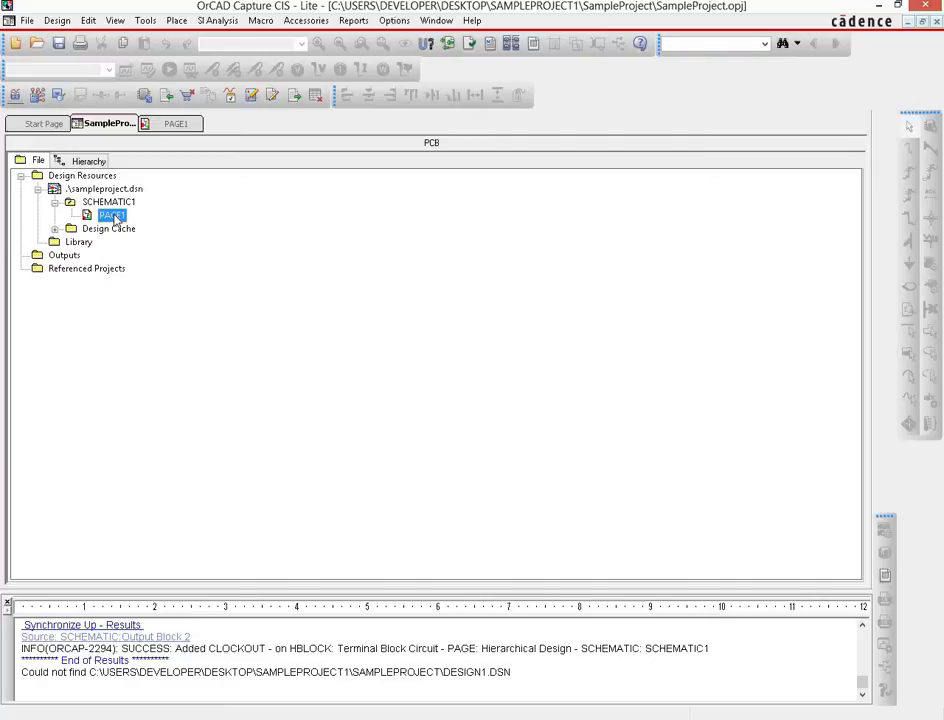
pyautogui.doubleClick(112, 216)
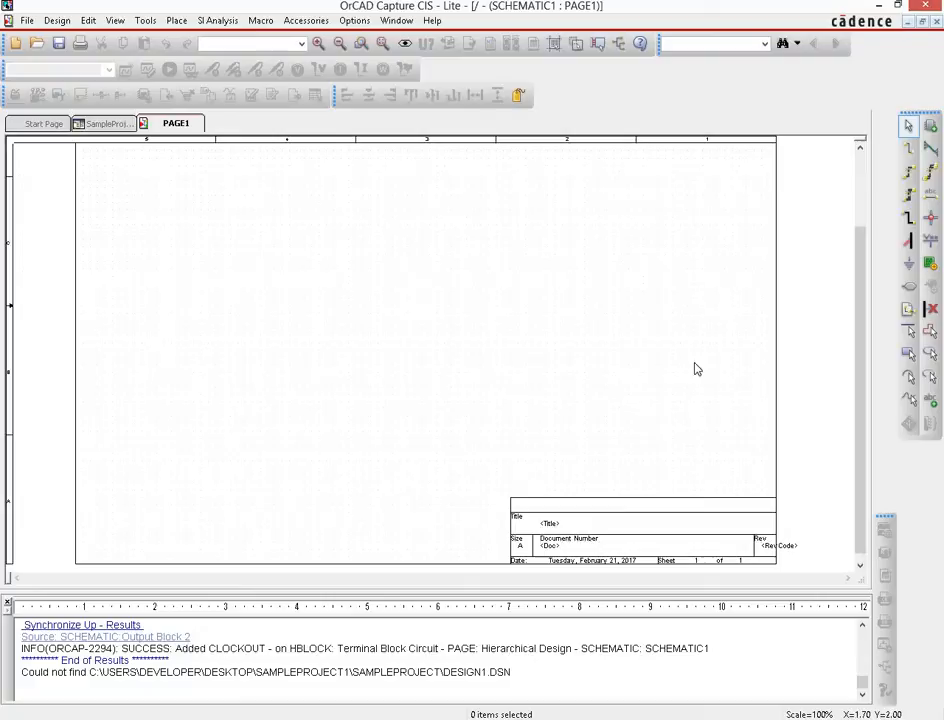
pyautogui.click(104, 124)
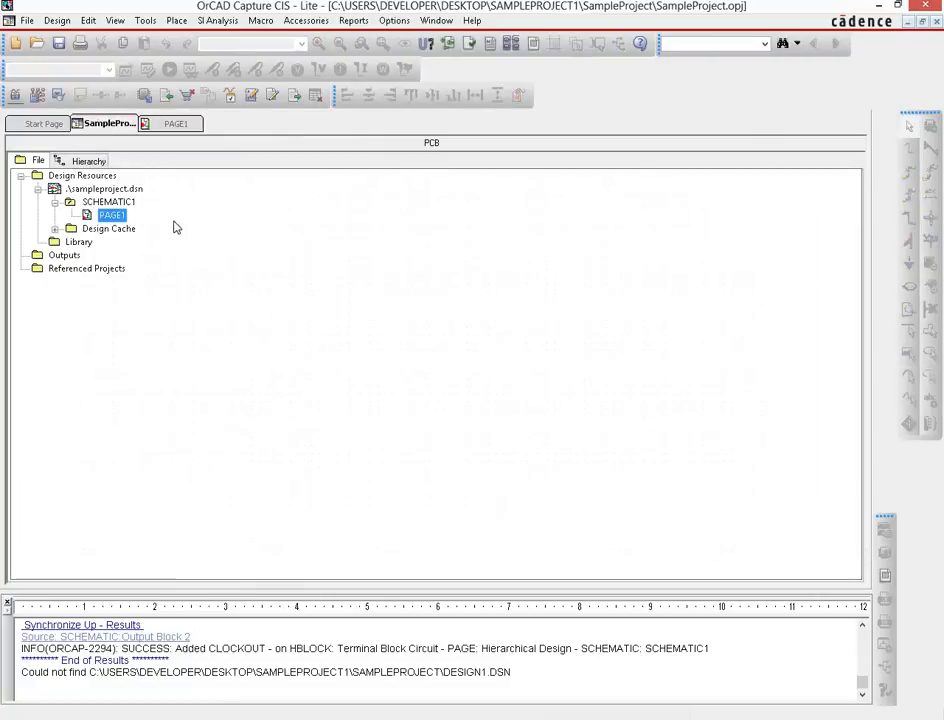
# Bring up the right-click actions for PAGE1 in the project tree
pyautogui.rightClick(112, 216)
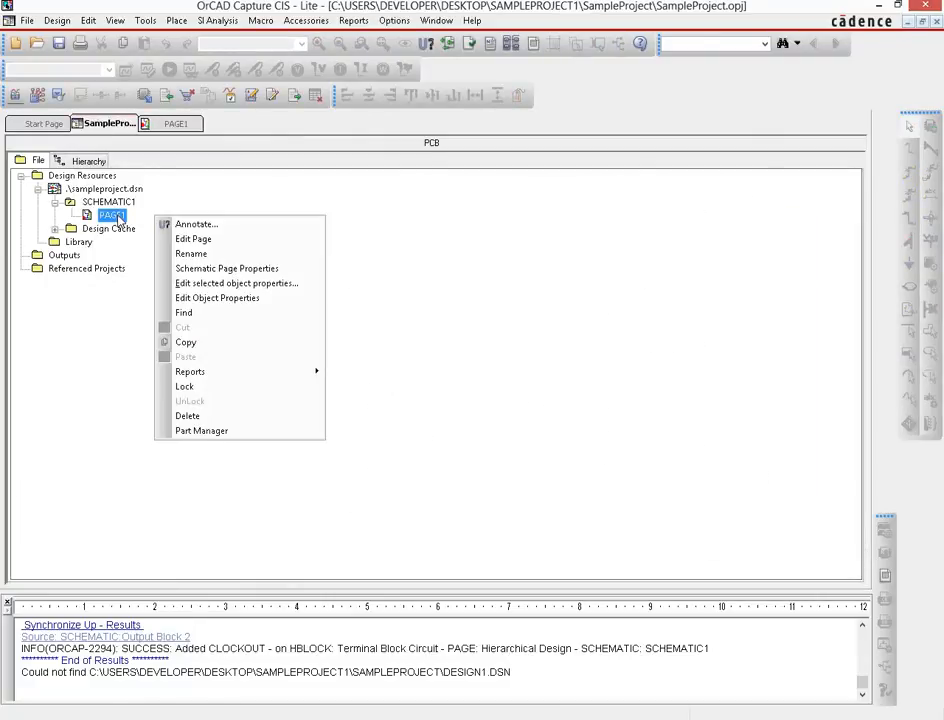
pyautogui.moveTo(192, 252)
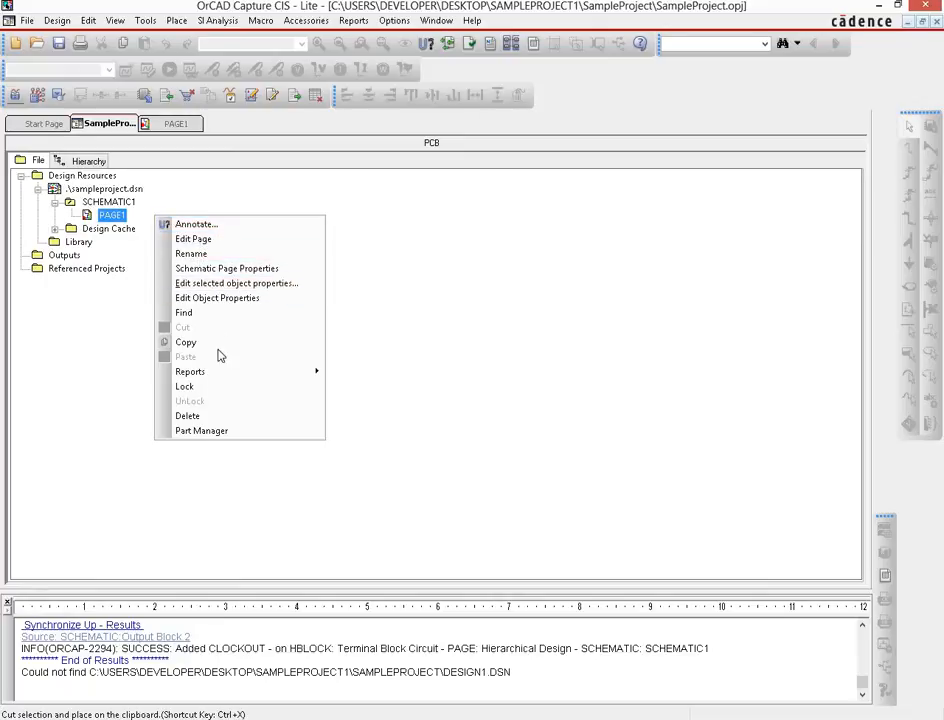
pyautogui.click(192, 240)
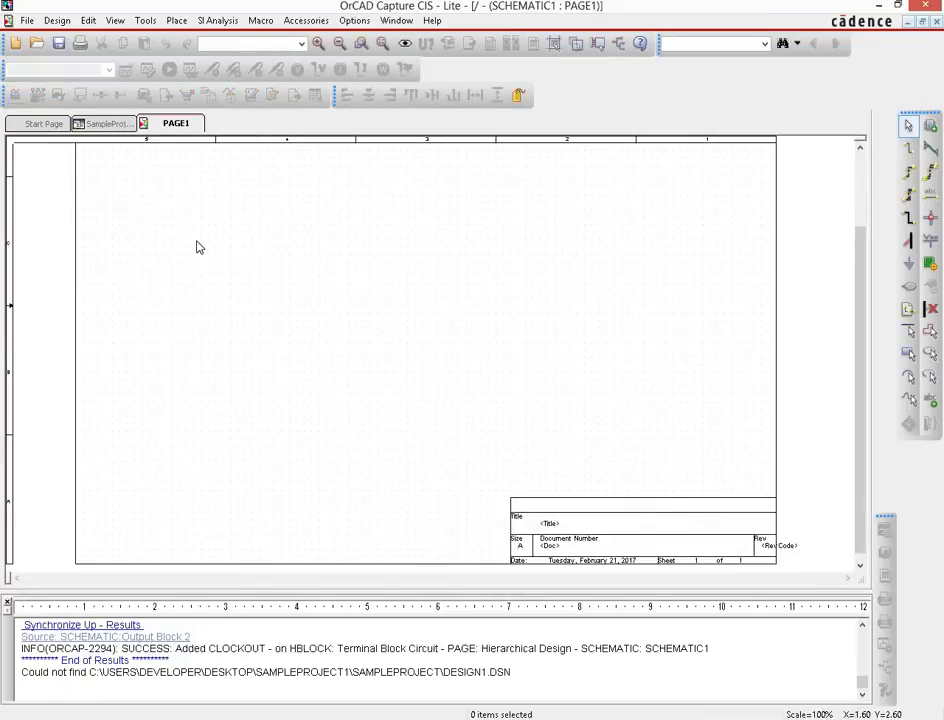
pyautogui.click(104, 124)
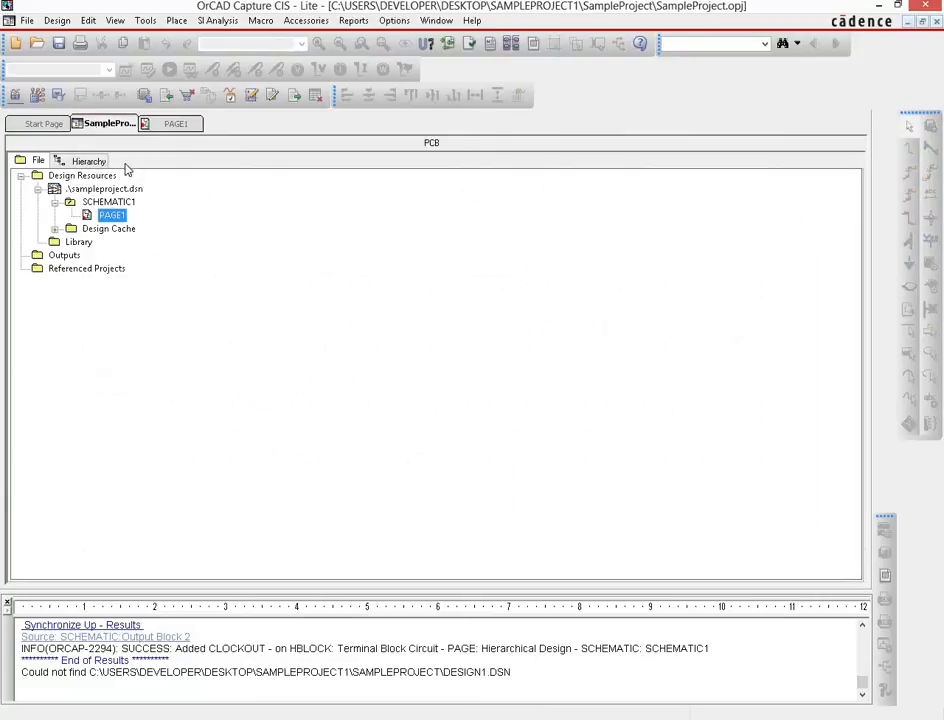
pyautogui.rightClick(112, 216)
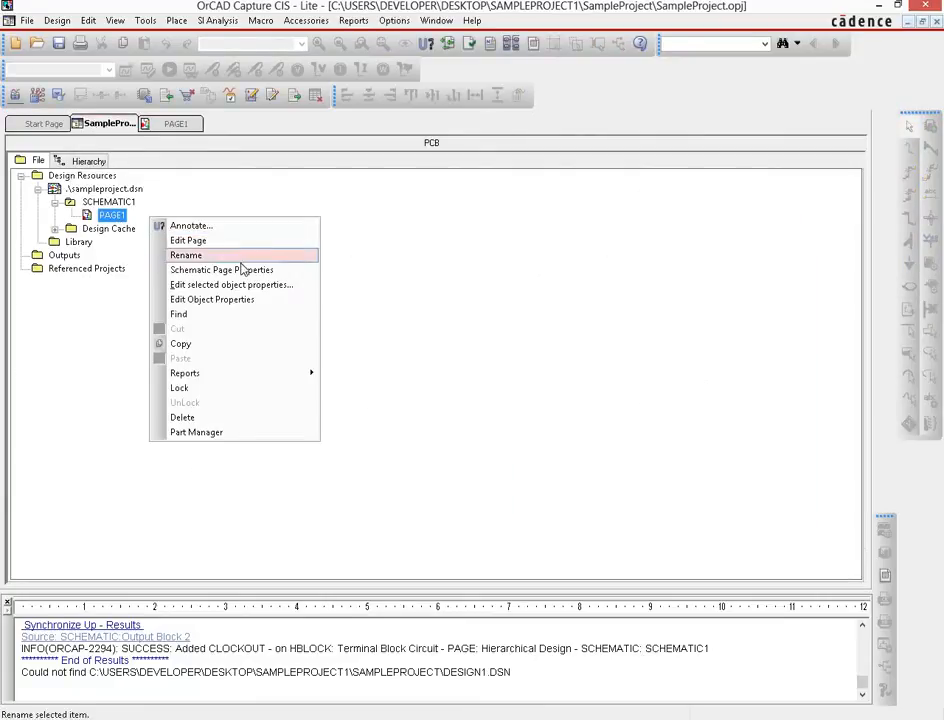
# In PAGE1's Schematic Page Properties, review Grid Reference and Miscellaneous, then pick page size C (20 × 15 in)
pyautogui.click(220, 270)
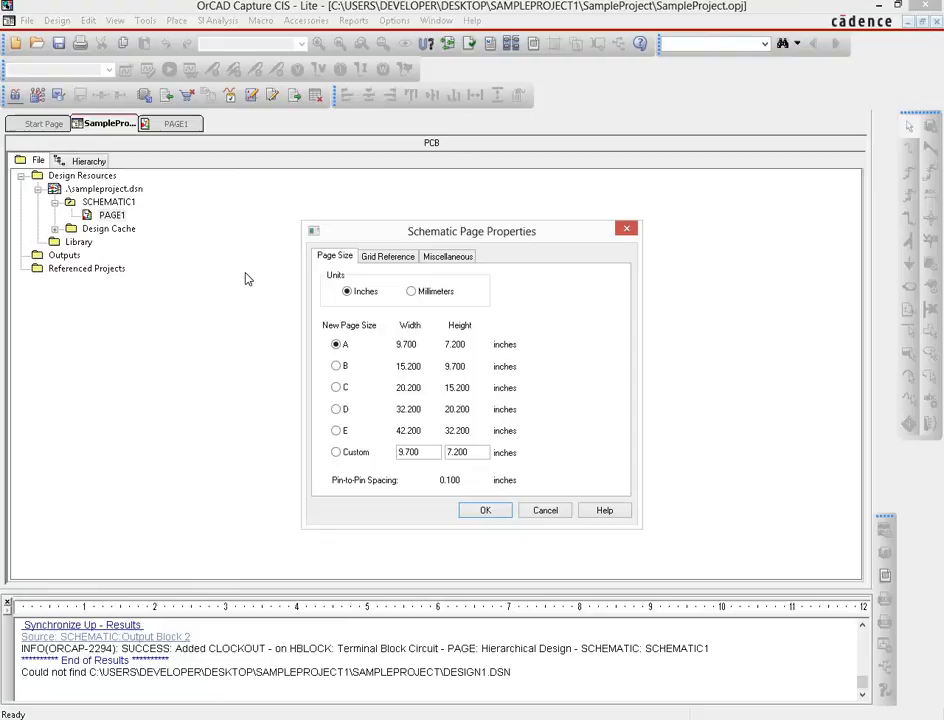
pyautogui.moveTo(370, 304)
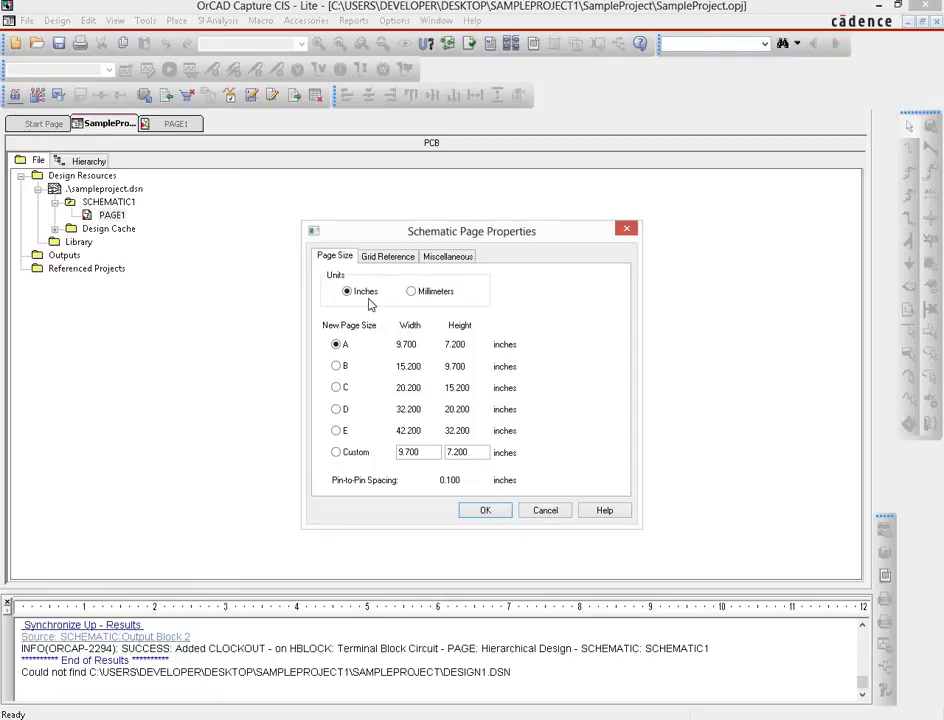
pyautogui.moveTo(422, 434)
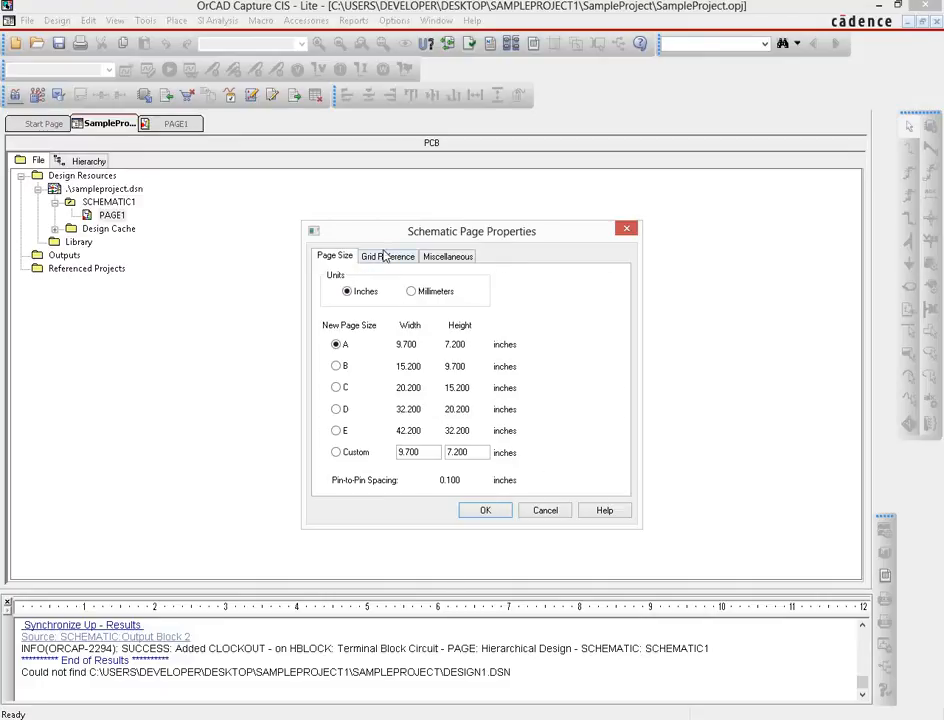
pyautogui.click(388, 256)
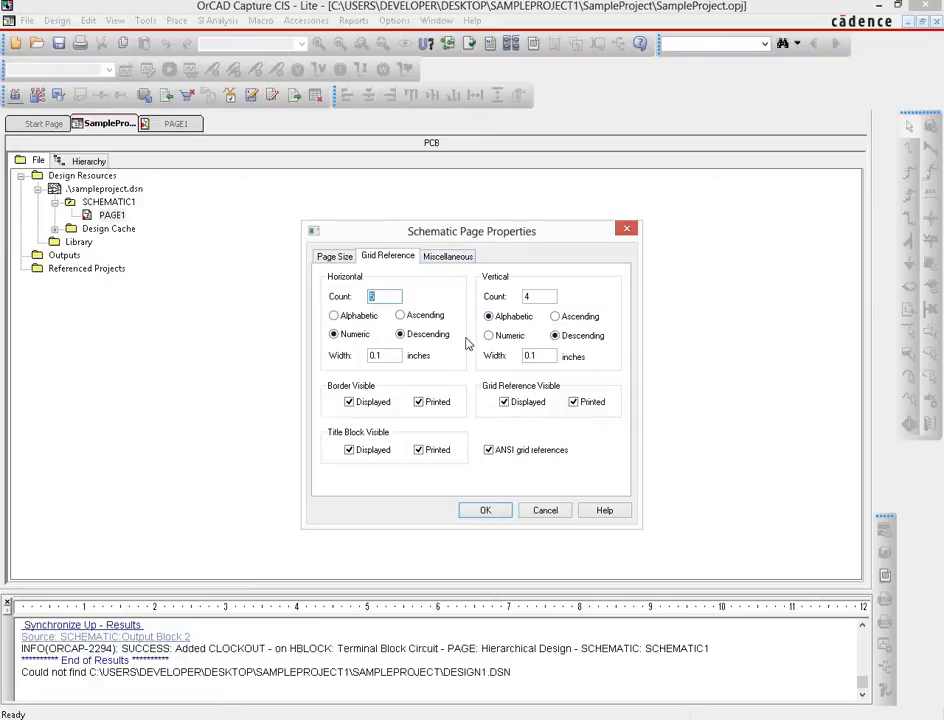
pyautogui.click(448, 256)
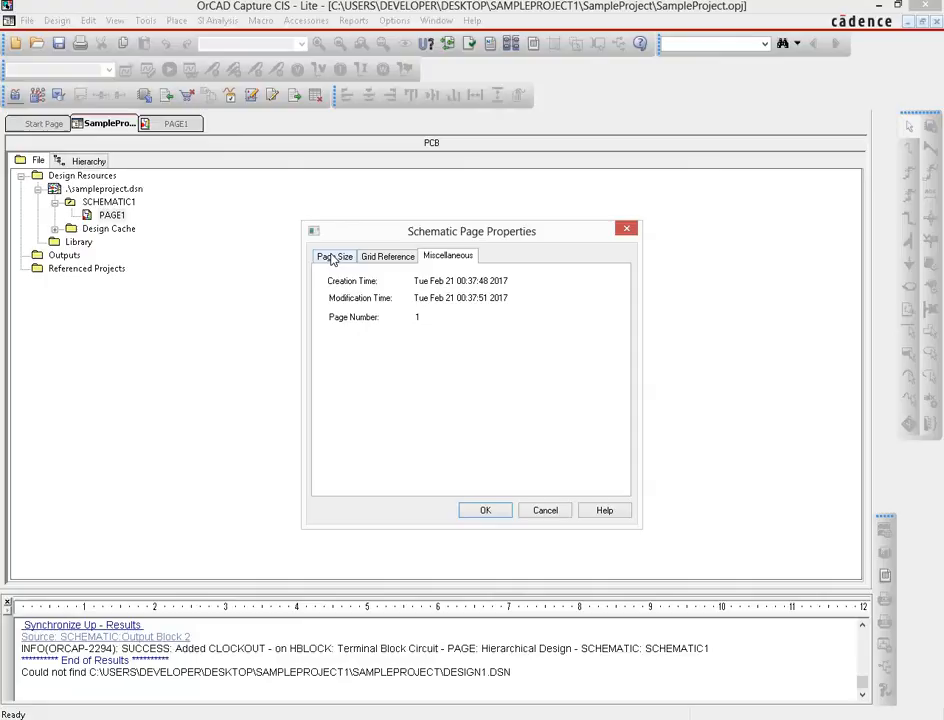
pyautogui.click(334, 256)
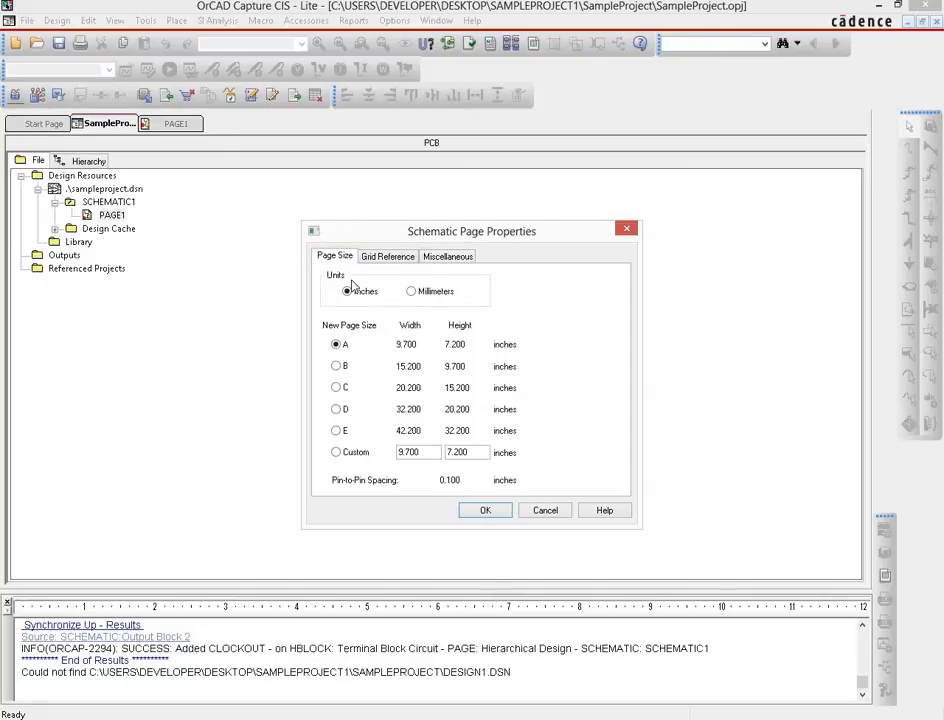
pyautogui.moveTo(336, 376)
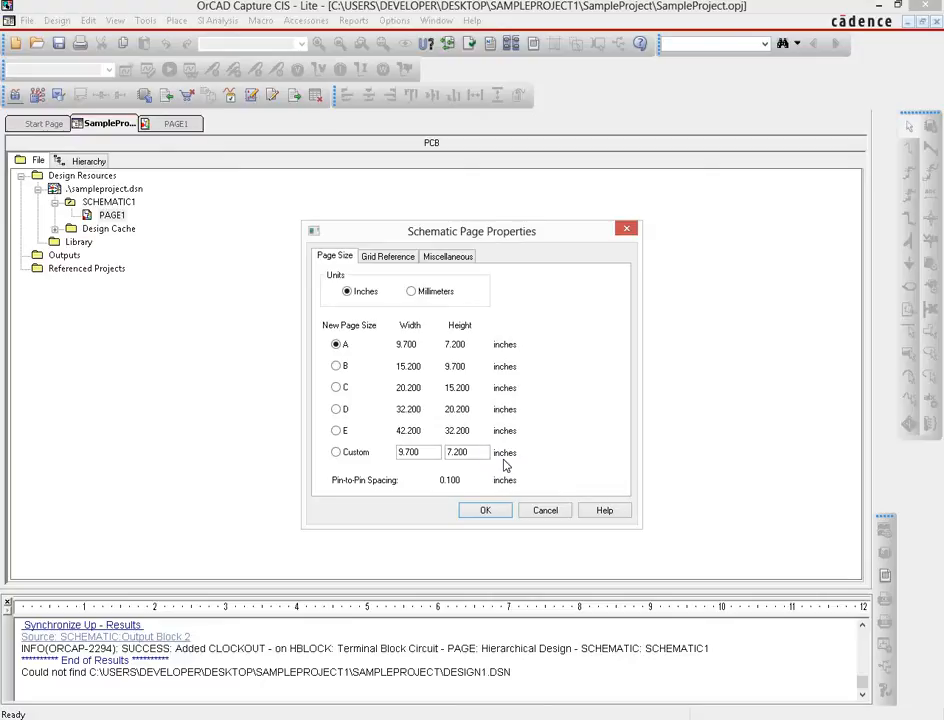
pyautogui.moveTo(548, 502)
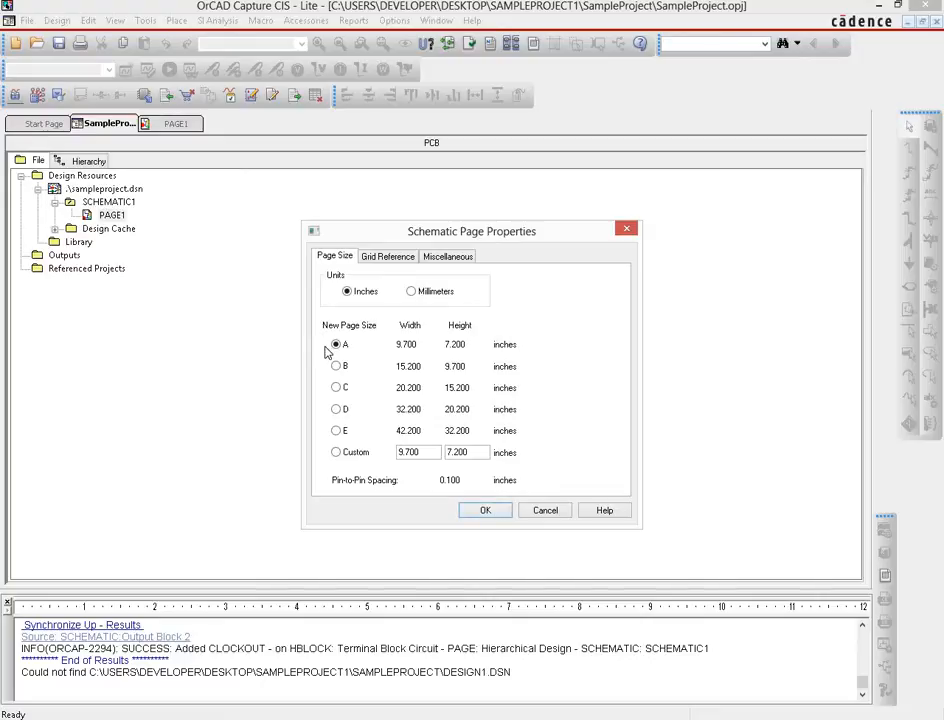
pyautogui.moveTo(344, 388)
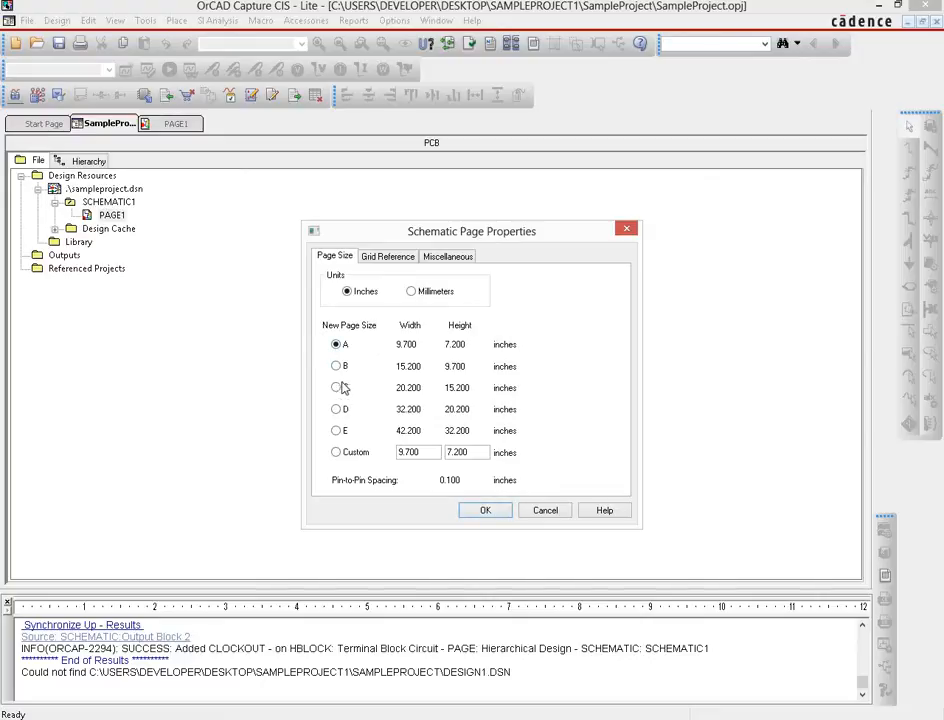
pyautogui.click(336, 388)
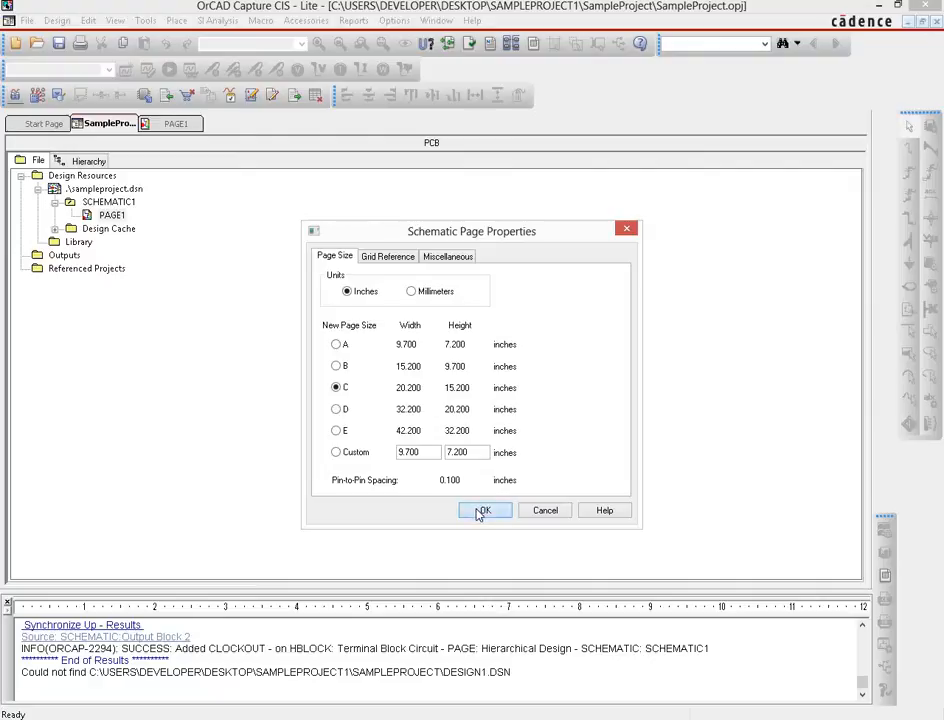
# Confirm the C page size so it is applied to PAGE1
pyautogui.click(484, 512)
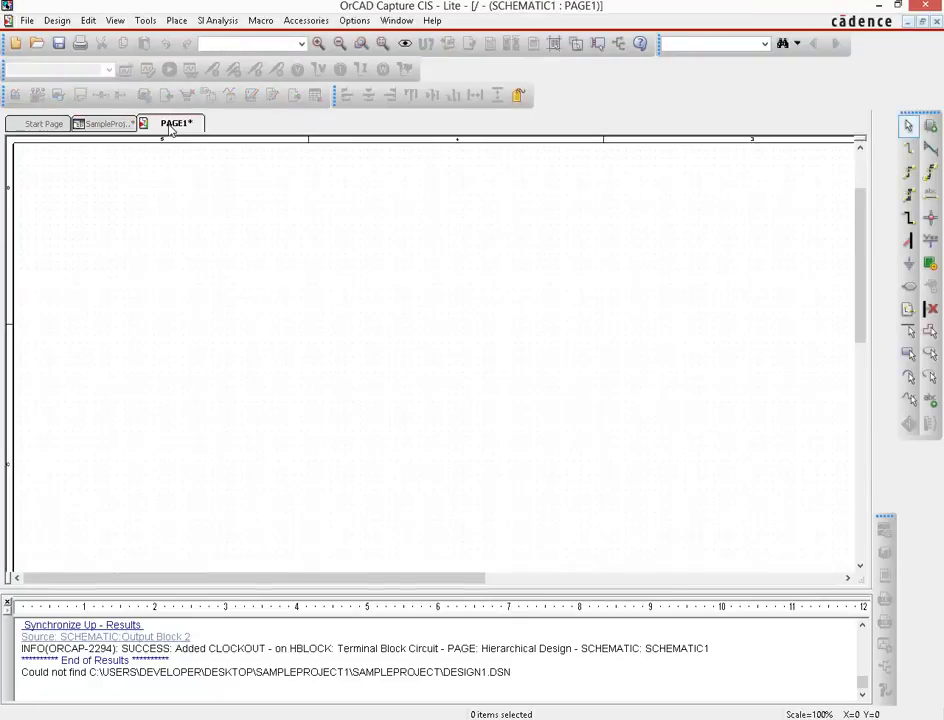
pyautogui.moveTo(476, 348)
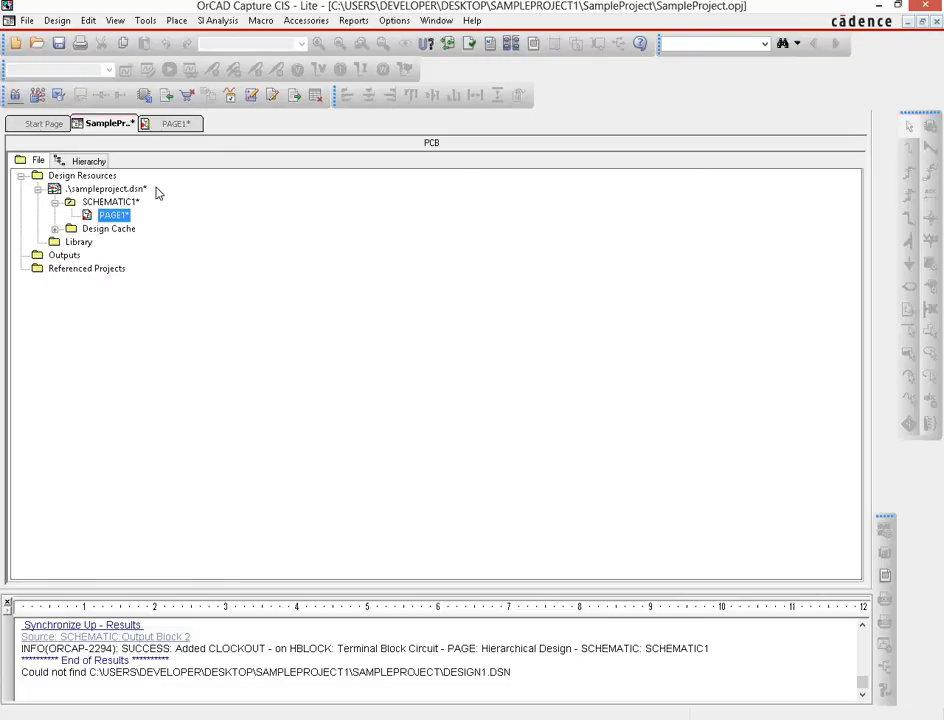
pyautogui.moveTo(238, 406)
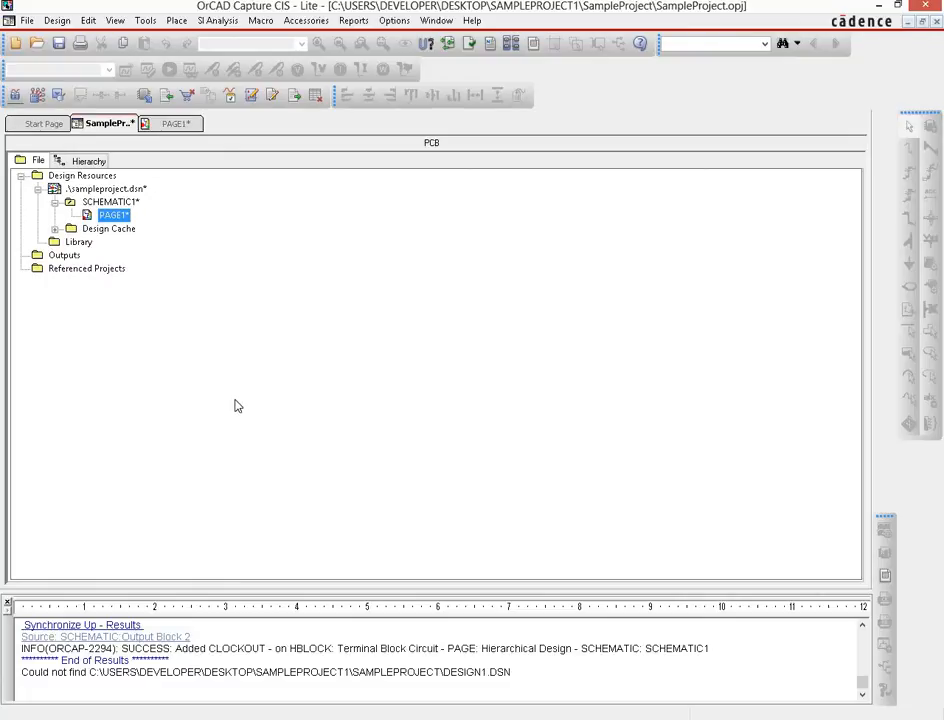